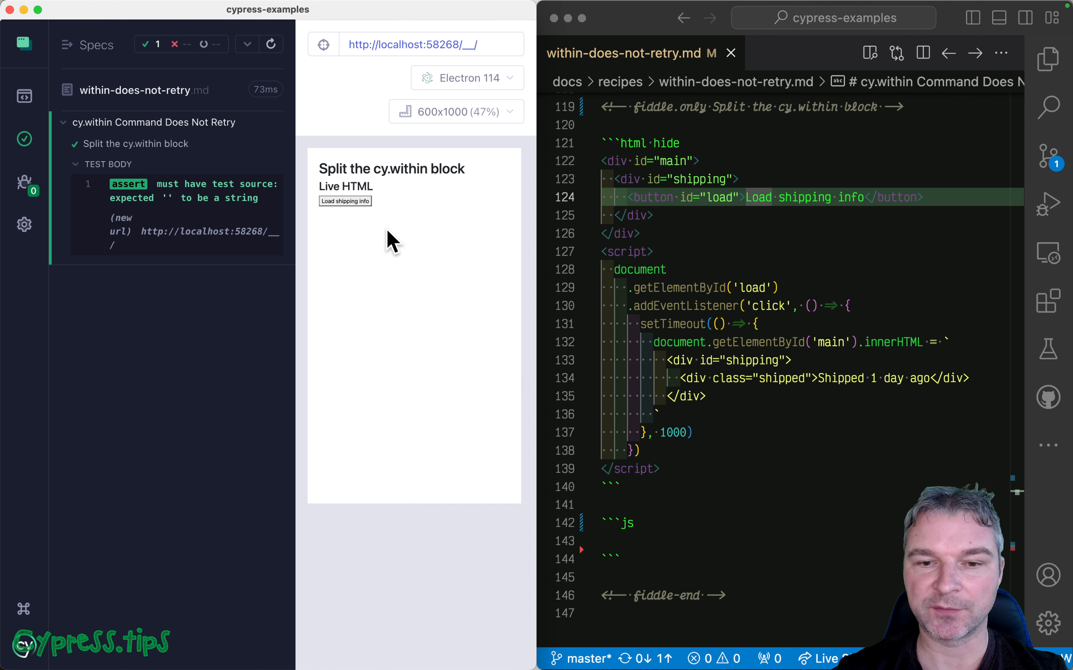
- Load shipping info in the live page so 'Shipped 1 day ago' appears, then reach the empty js block
click(345, 200)
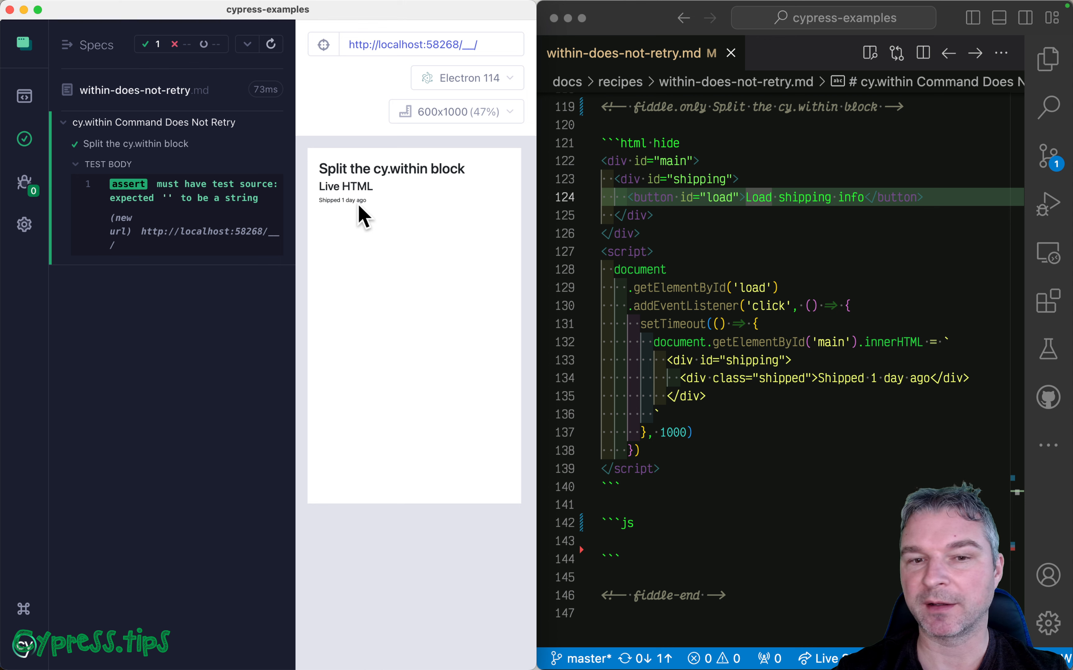
mouse_move(856, 185)
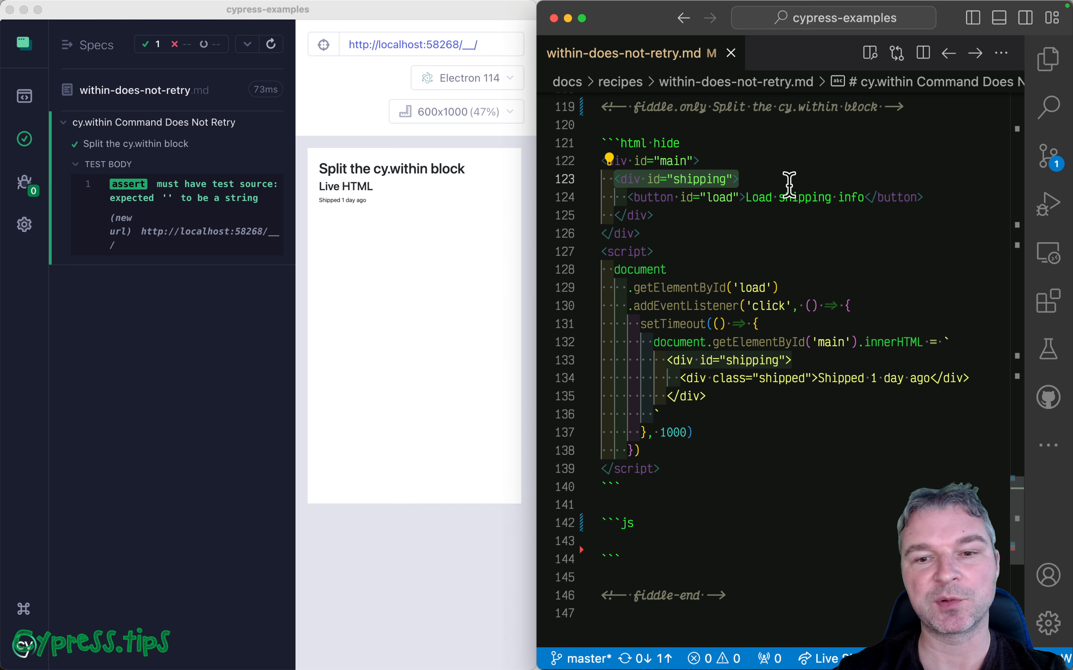
scroll(down, 3)
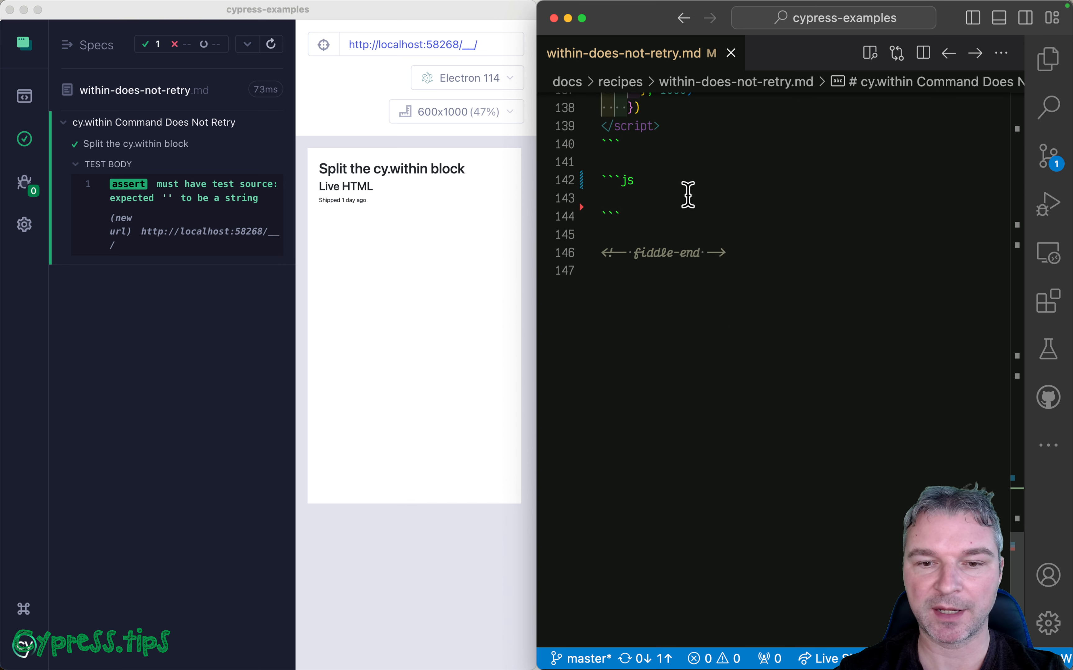
- Write cy.get('#shipping').within(...) that clicks the 'Load' button inside #shipping
text(cy.get())
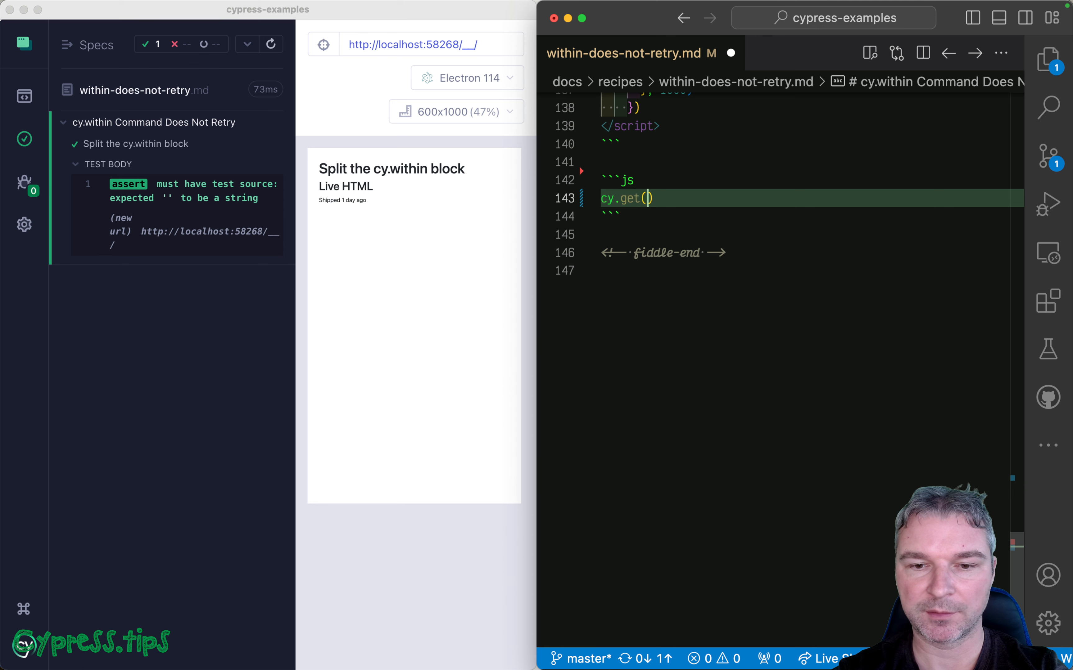
text('#shipping')
text(c)
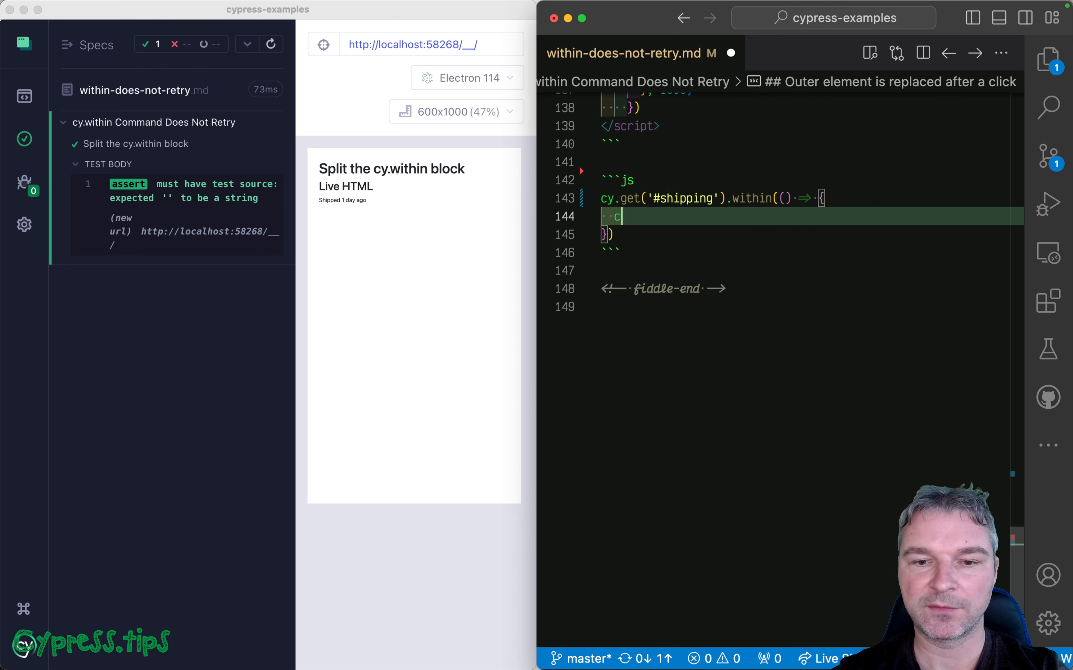
text(y.)
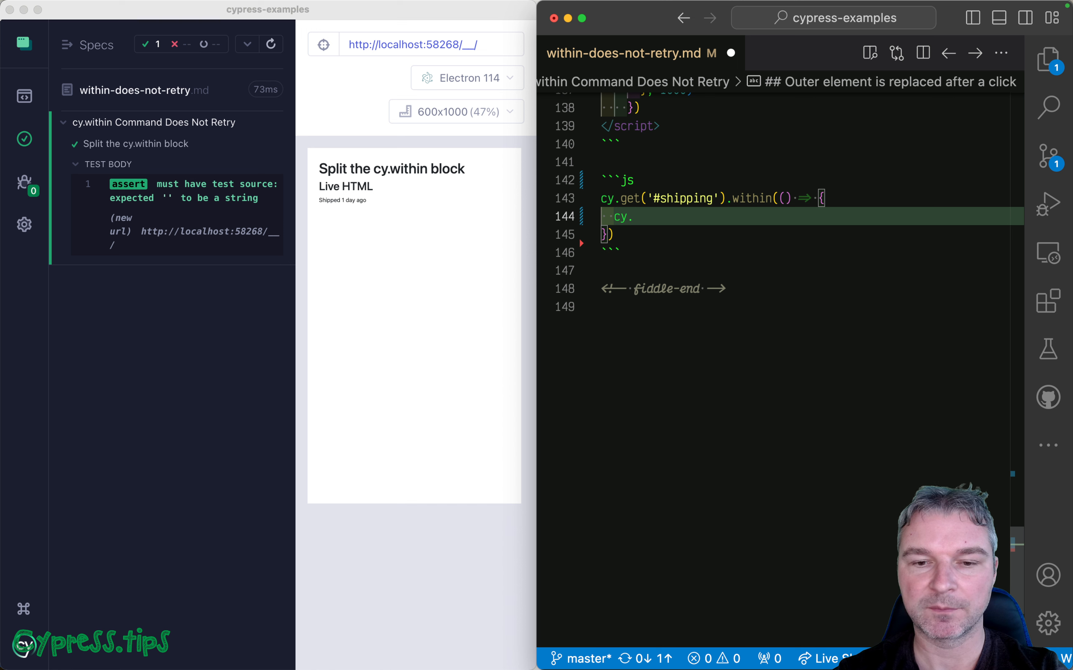
text(contains('button'))
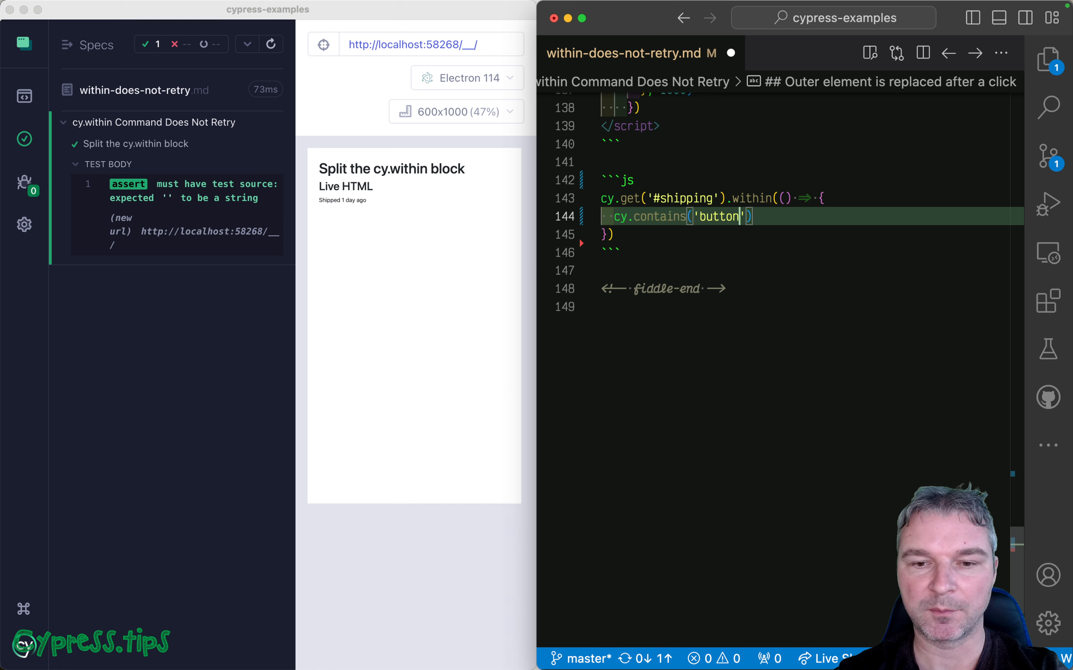
text(, 'Load)
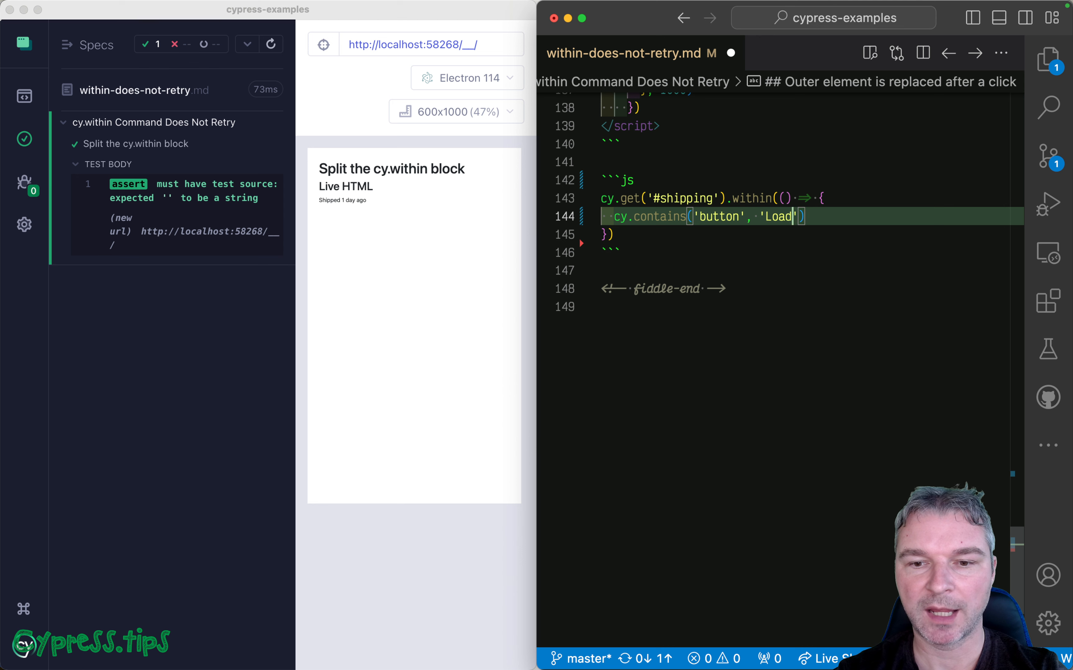
text(.click())
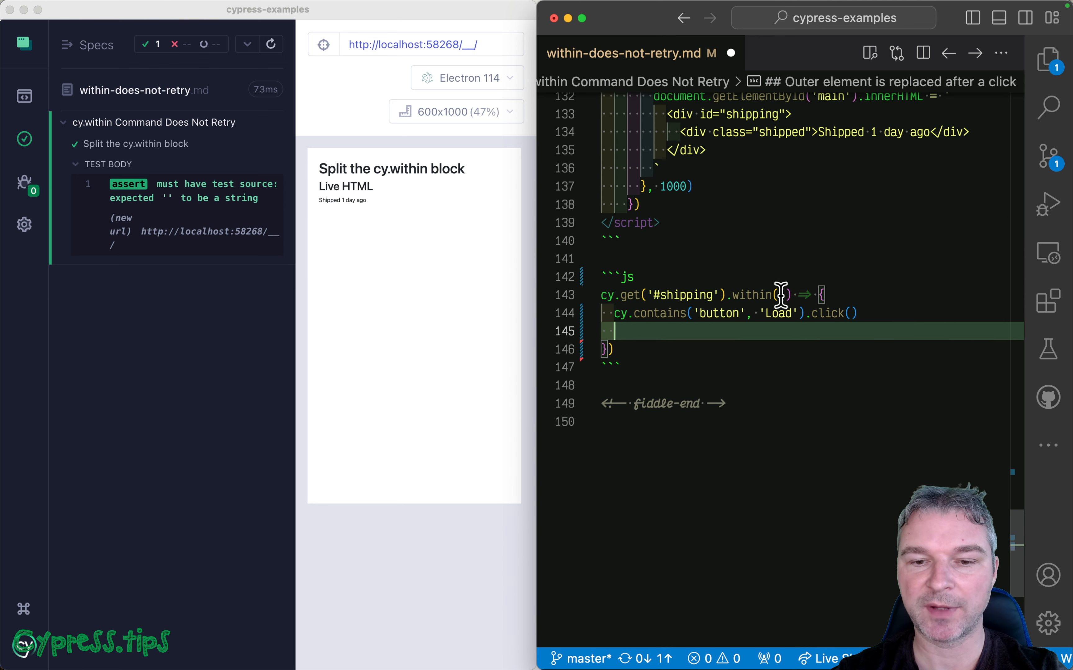
- Add cy.contains('.shipped', 'Shipped') inside the within block so the test passes
text(cy.)
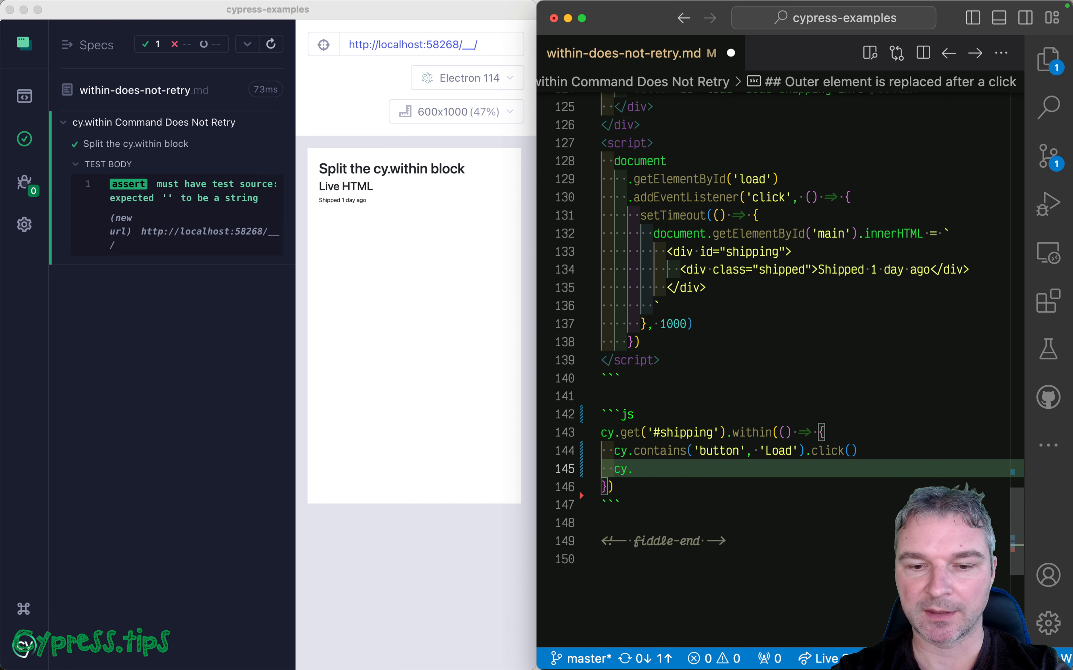
text(contains(''))
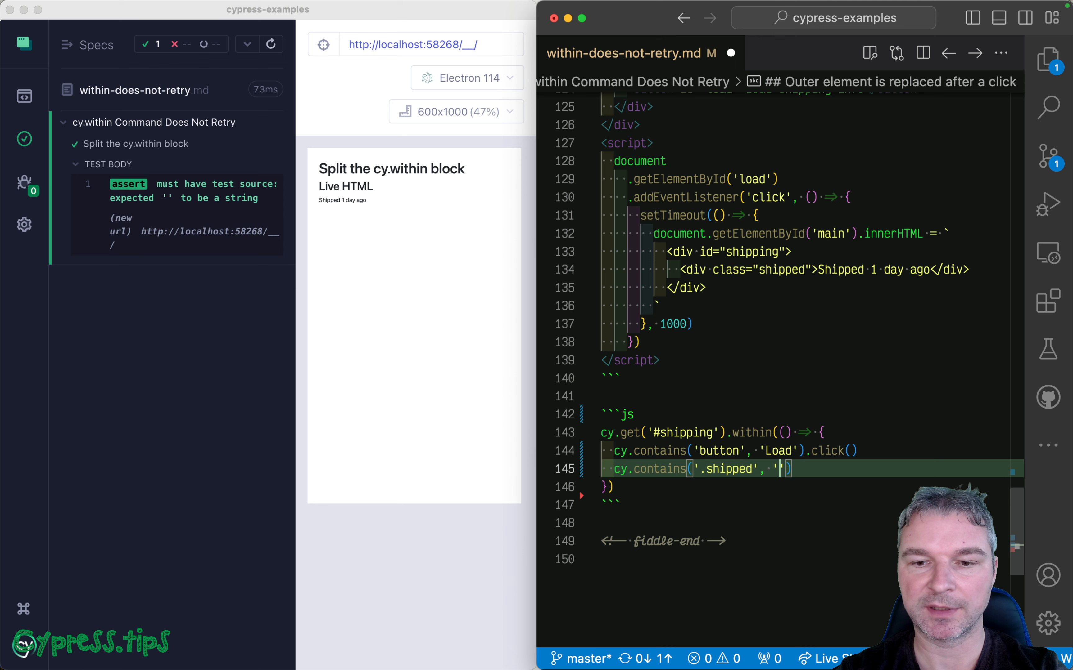
text(Shipped)
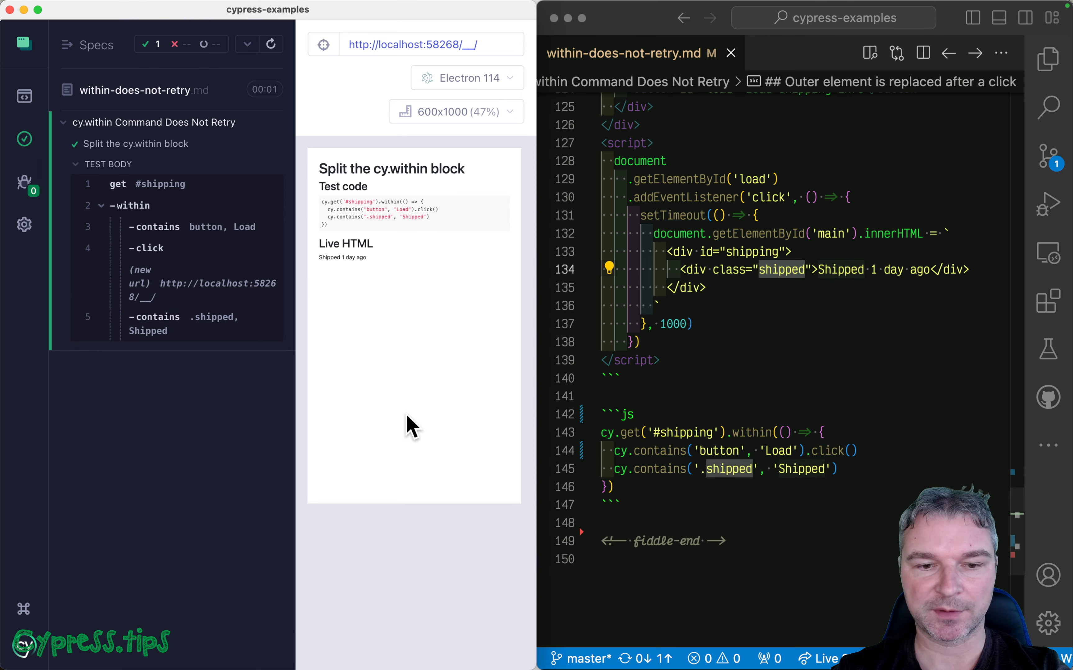
mouse_move(244, 465)
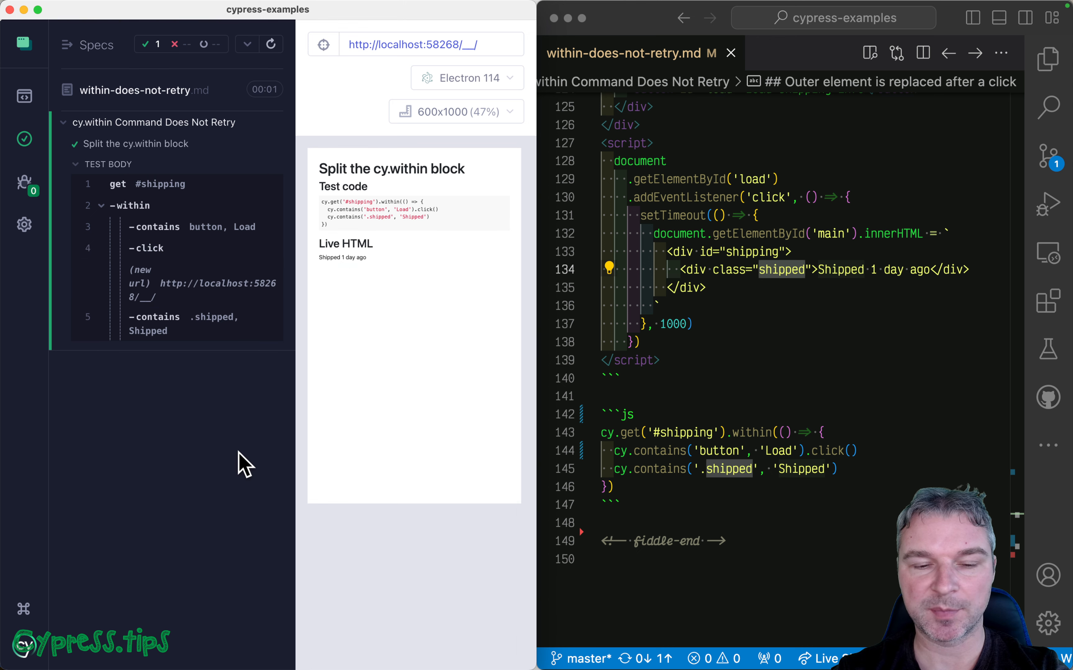
mouse_move(755, 382)
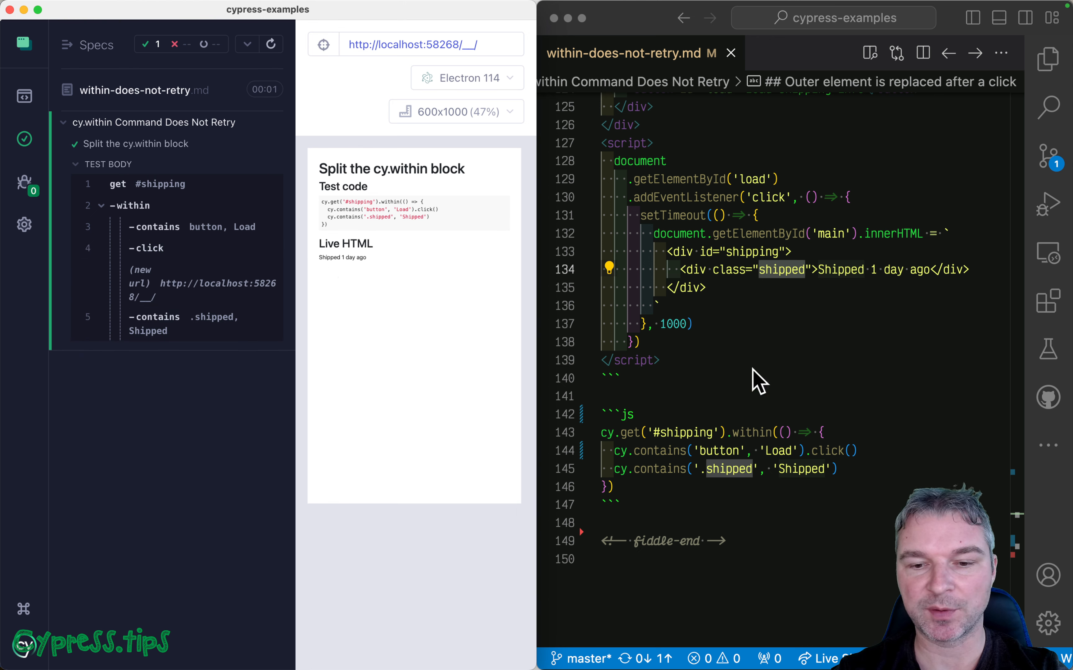
- Insert .should('be.visible') on #shipping before .within() and save, making the Shipped check fail
click(752, 377)
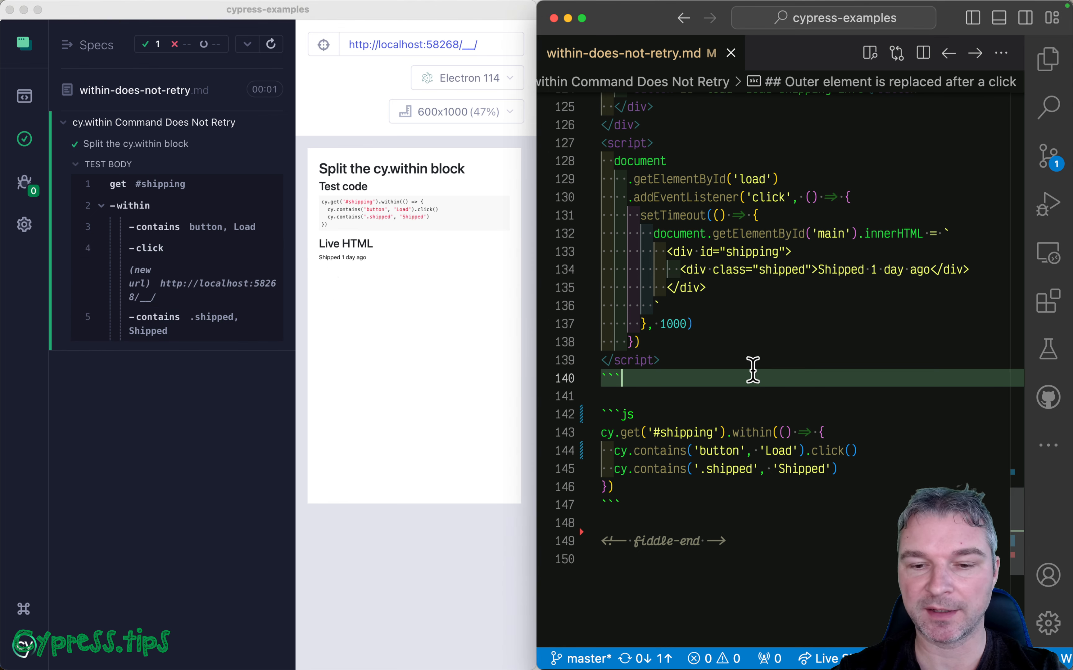
key(Return)
text(.should('be.)
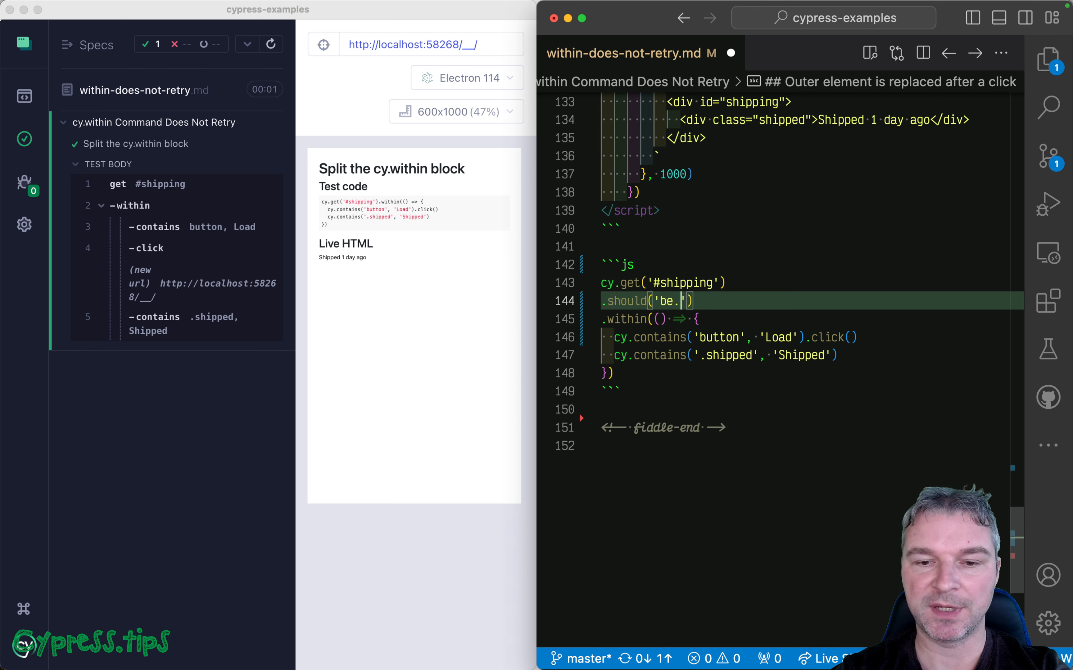
text(visible)
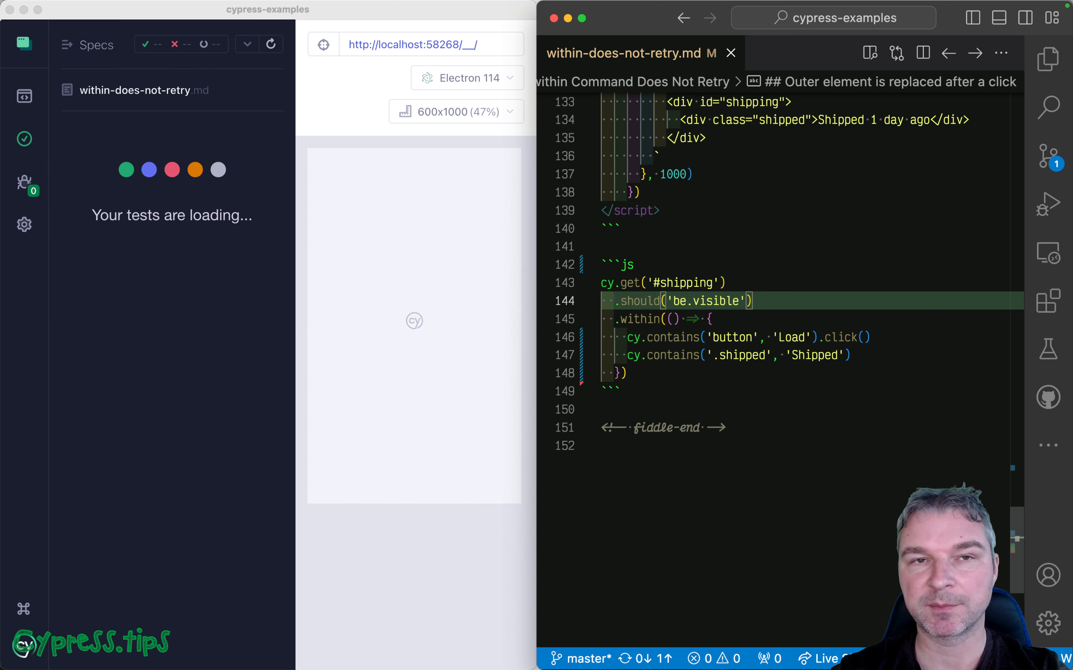
click(269, 44)
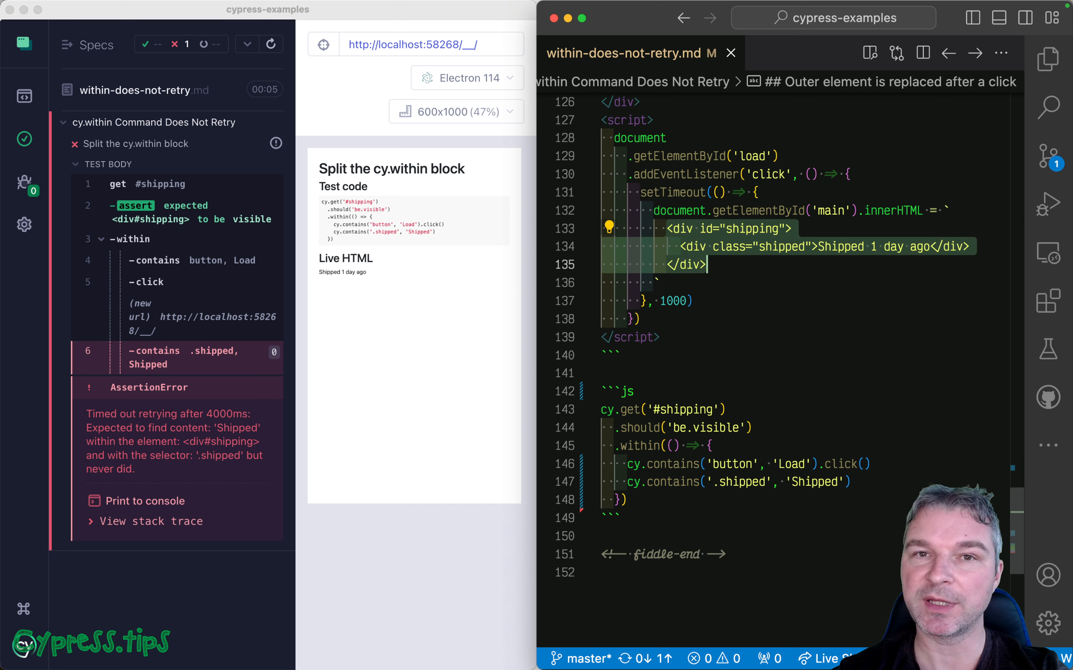
scroll(down, 3)
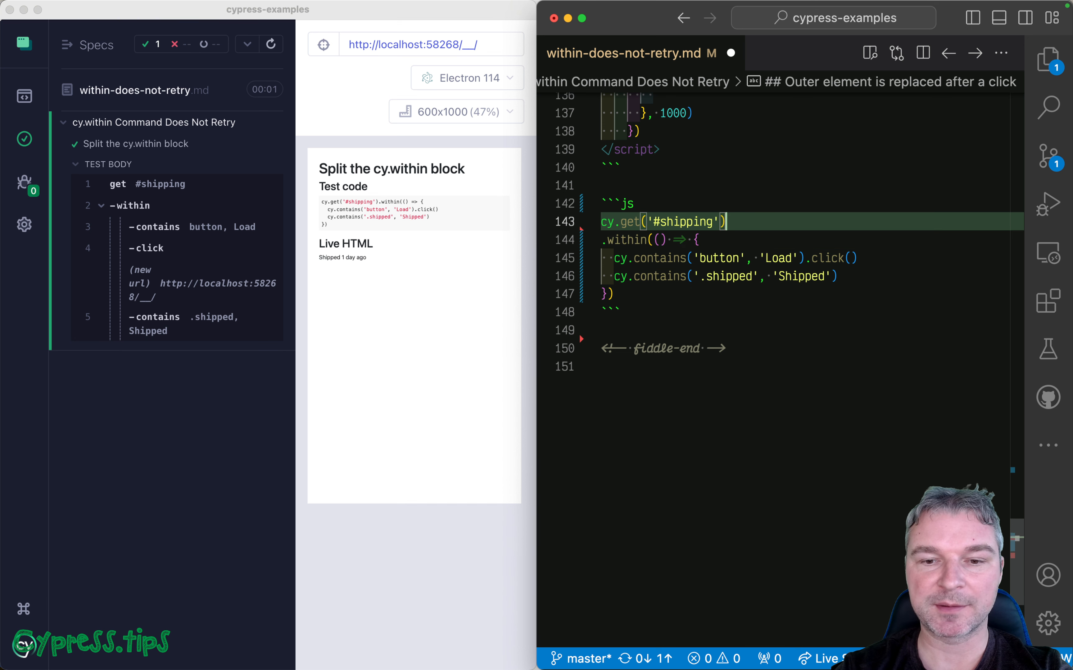
text(.should)
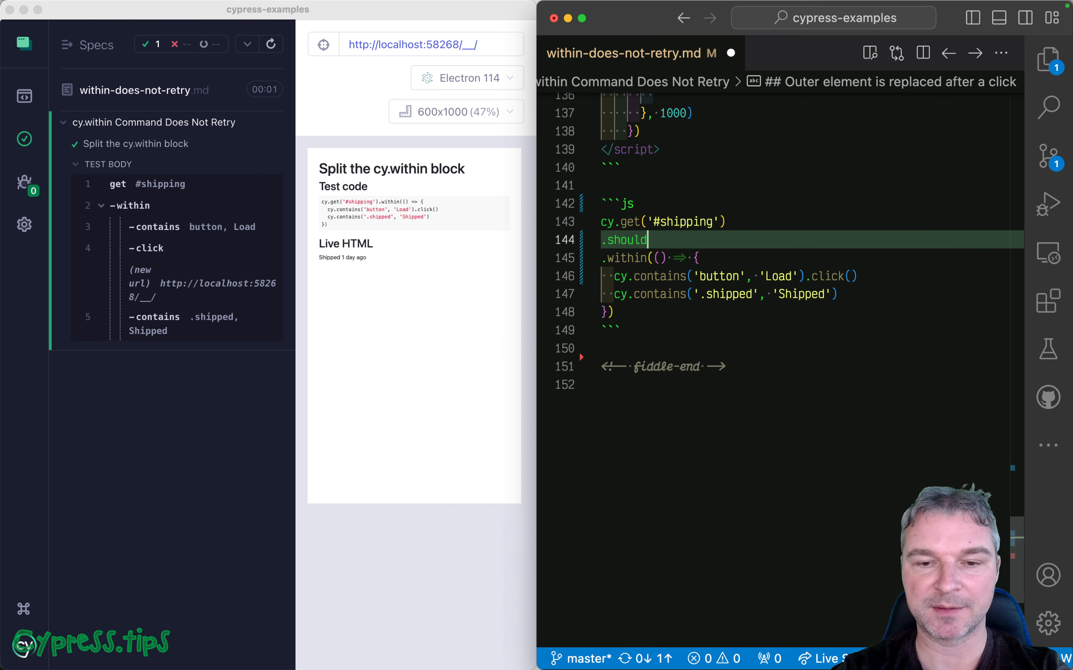
text(('be.visible'))
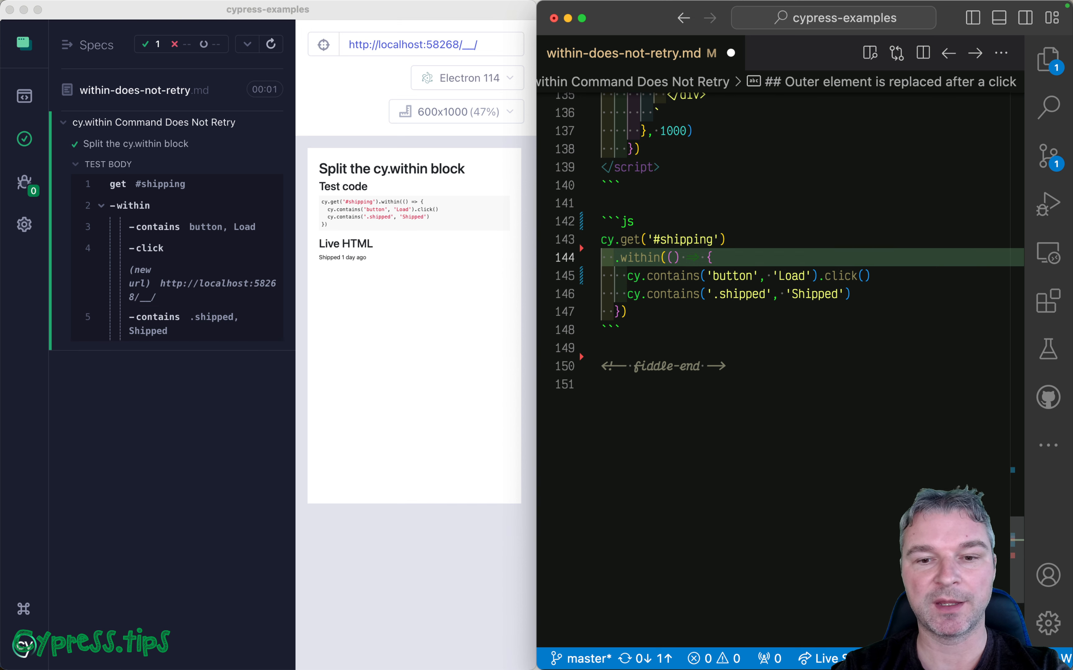
- Re-add .should('be.visible') and start a second cy.get('#shipping').within block with a 'do more' placeholder
text(.should('be.visible'))
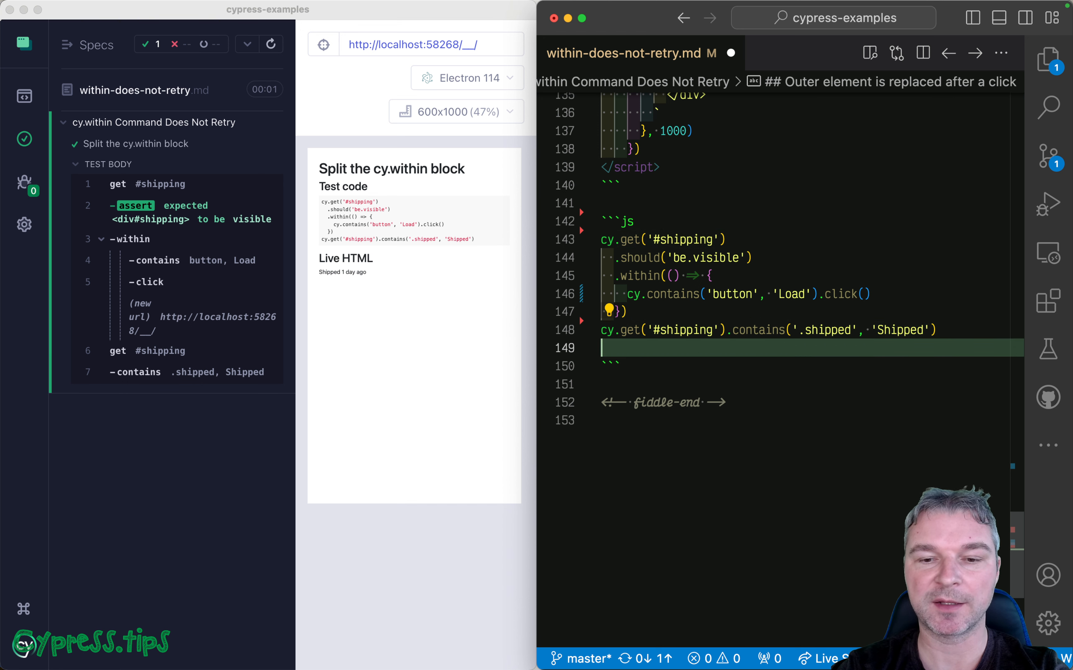
text(cy.get('#shipping').within(() => {)
text(//)
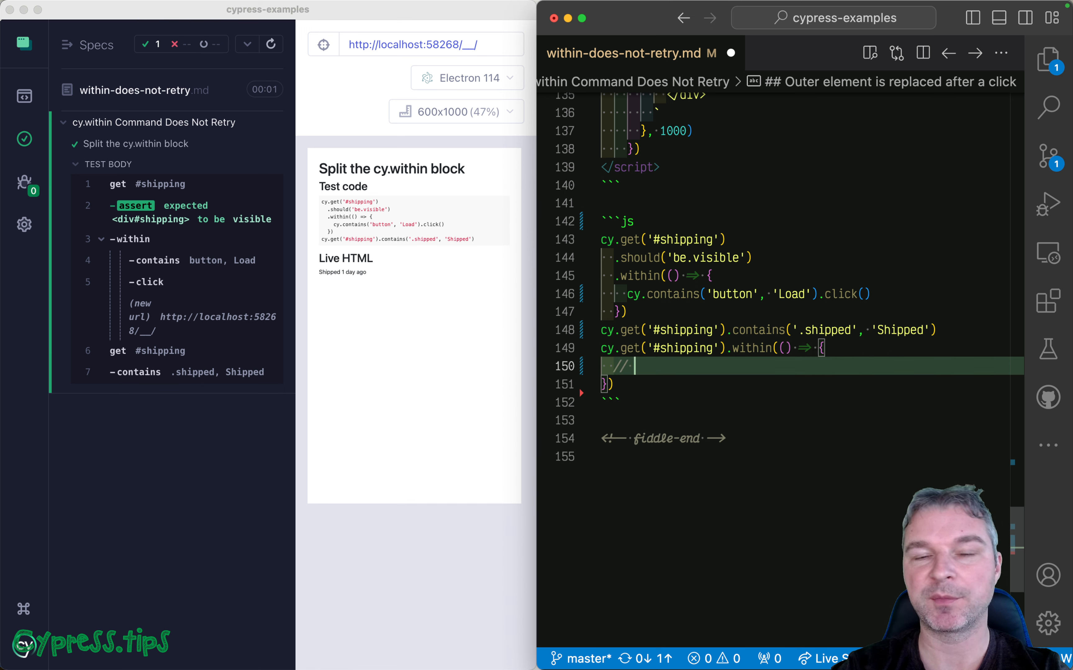
text(do more)
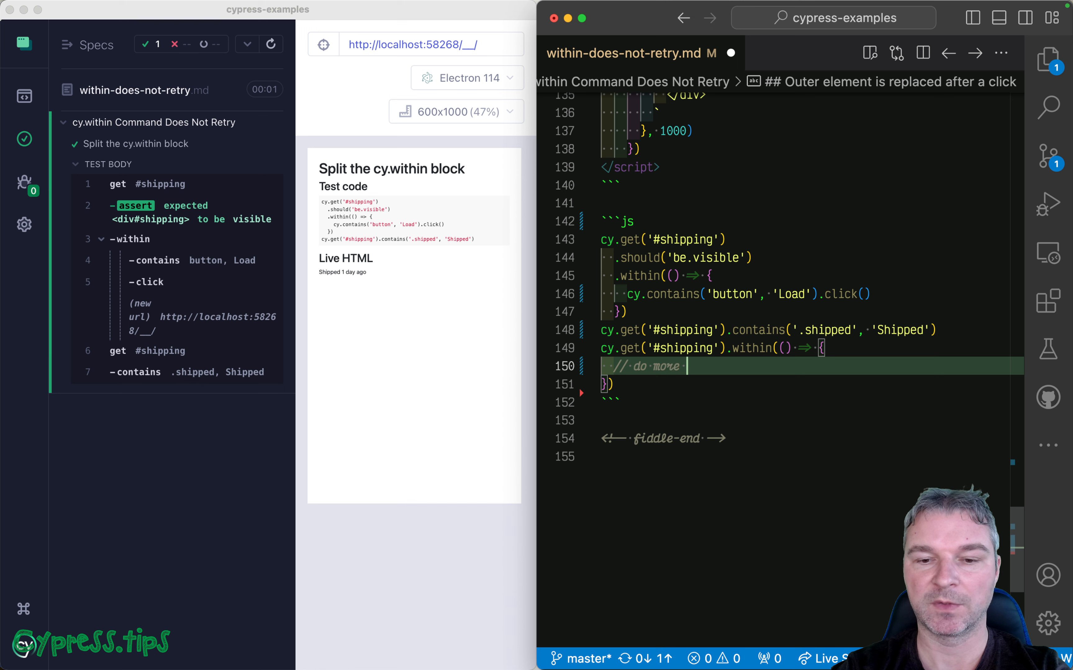